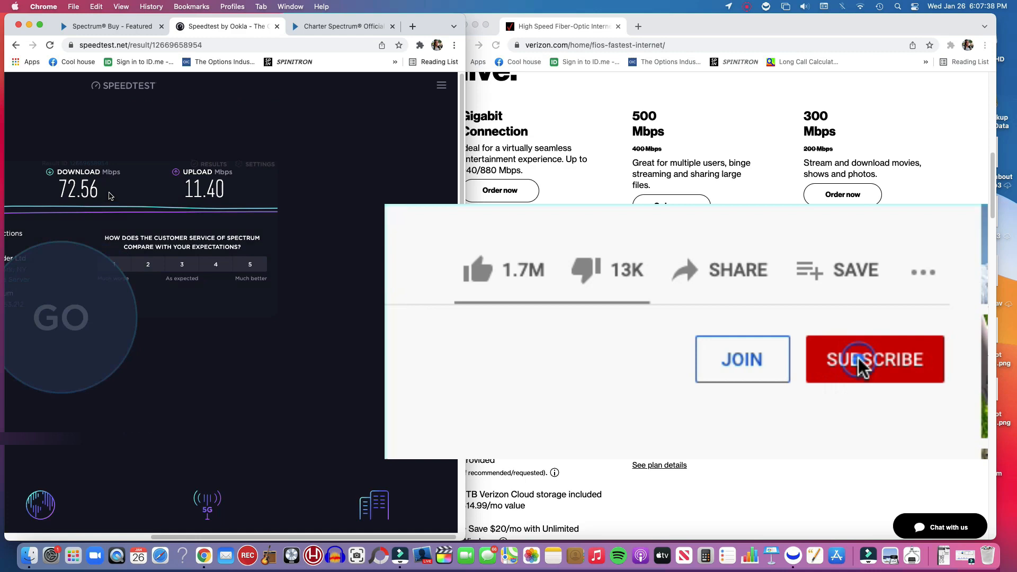
# - Leave the 72.56 down / 11.40 up Spectrum result for the speedtest.net home page
pyautogui.click(874, 359)
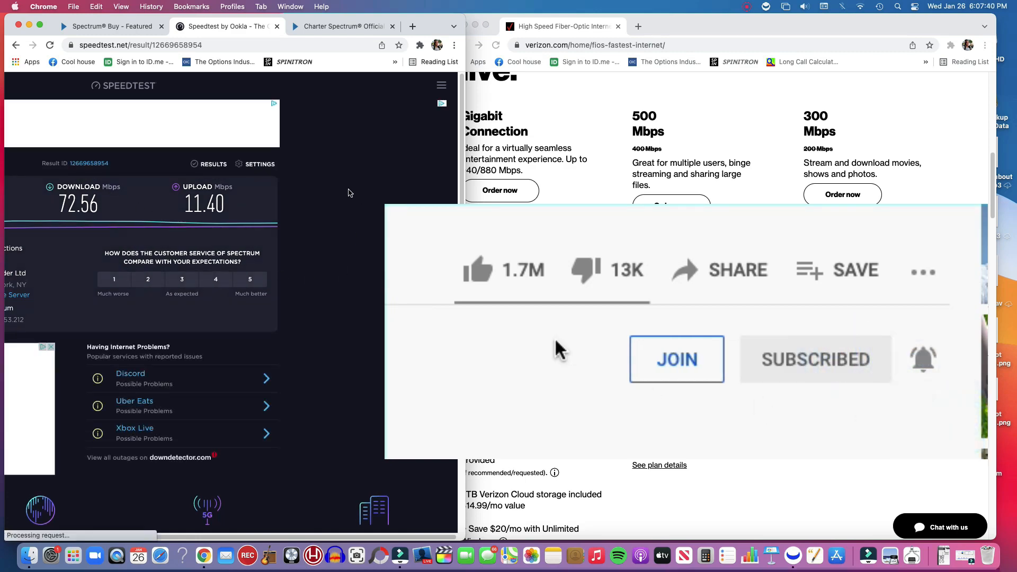
pyautogui.click(476, 270)
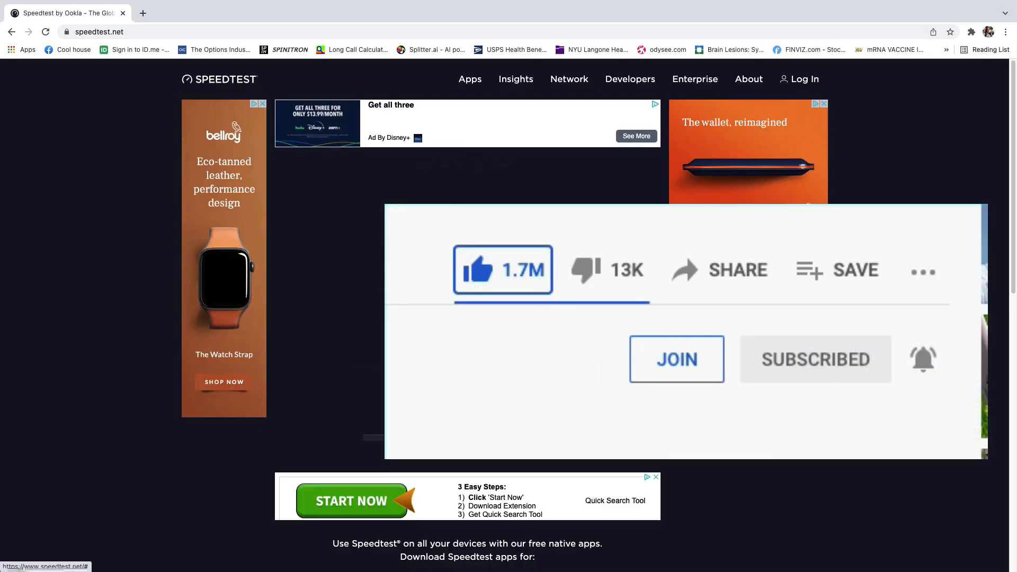